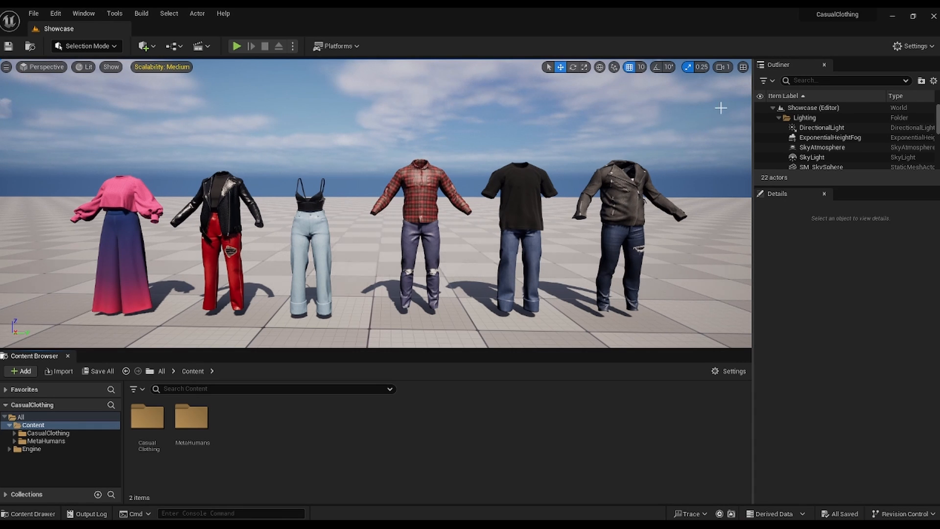
# Step: Confirm the Chaos plugins are enabled by filtering the plugin manager for 'Chaos'
pyautogui.click(913, 46)
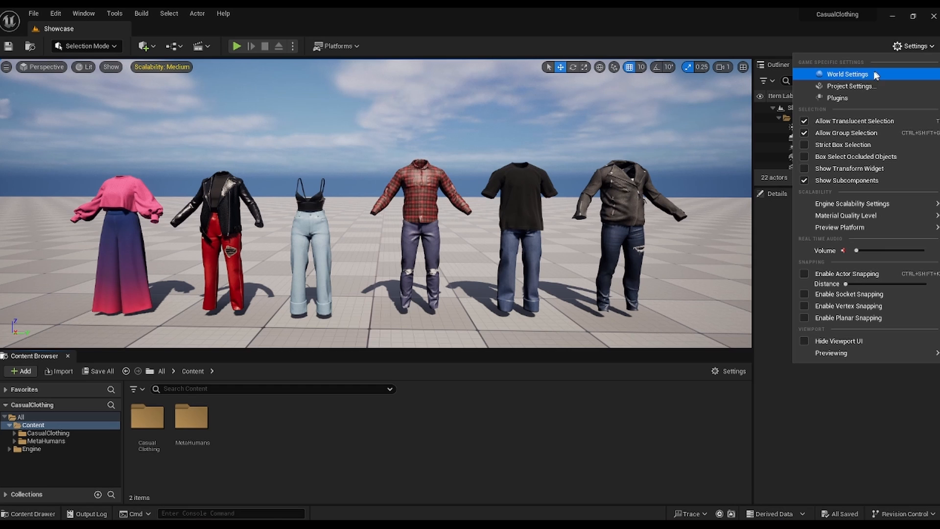
pyautogui.moveTo(859, 98)
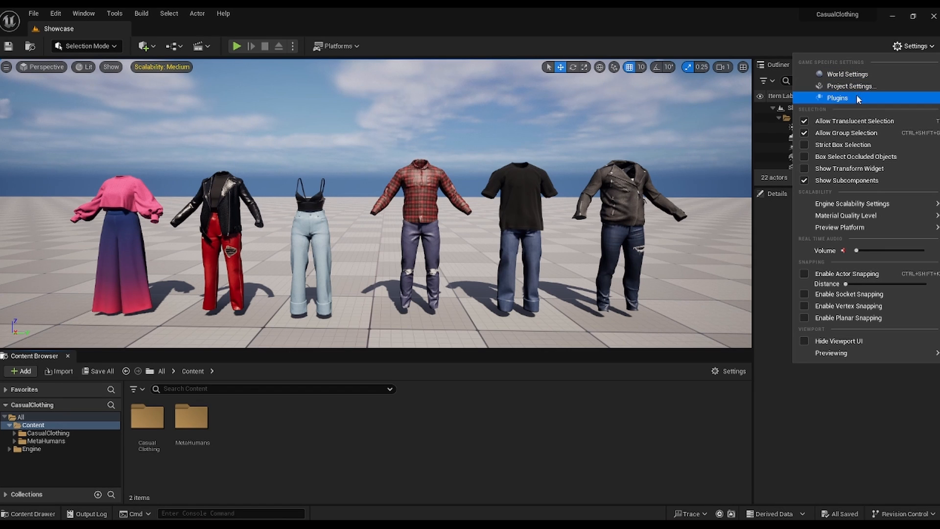
pyautogui.click(838, 98)
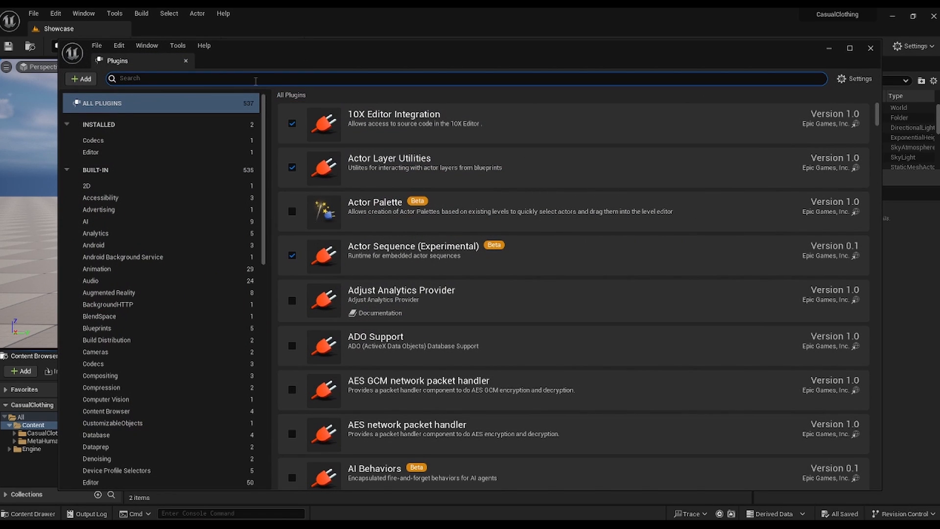
pyautogui.write('Chaos')
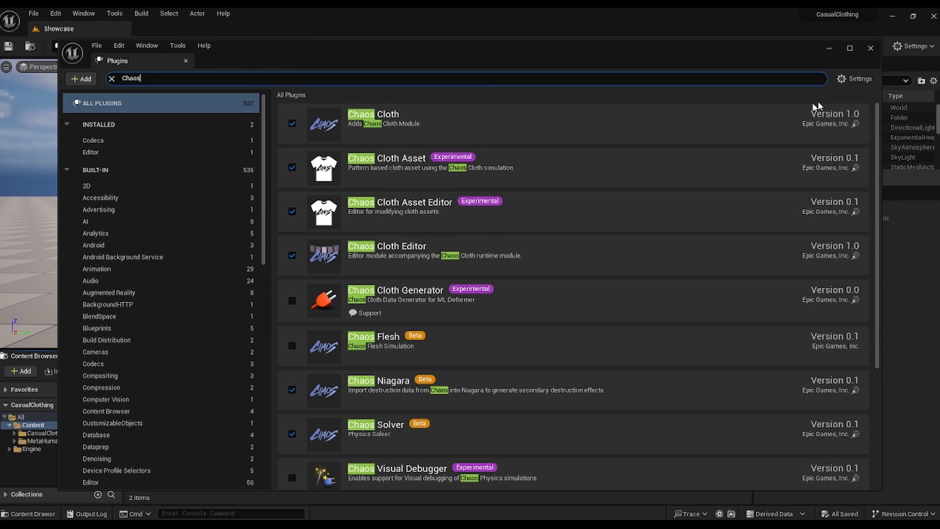
pyautogui.click(869, 48)
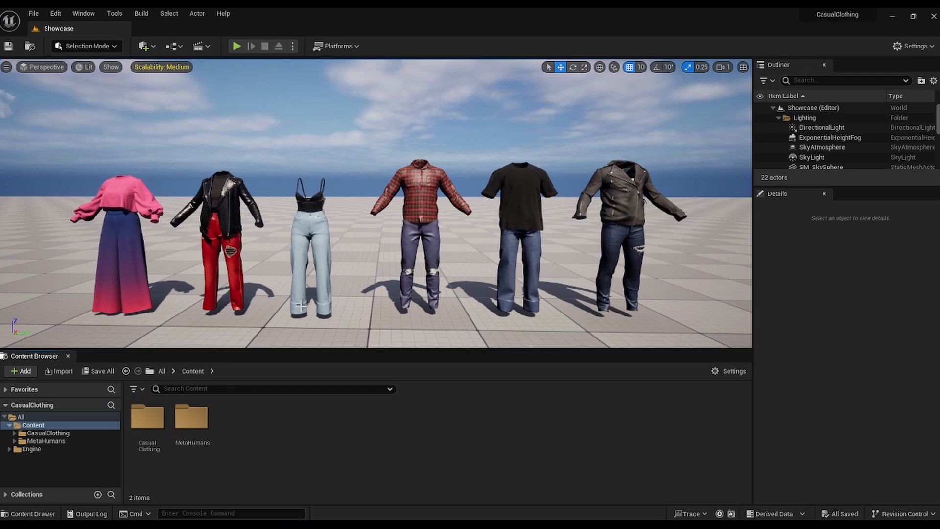
pyautogui.moveTo(191, 417)
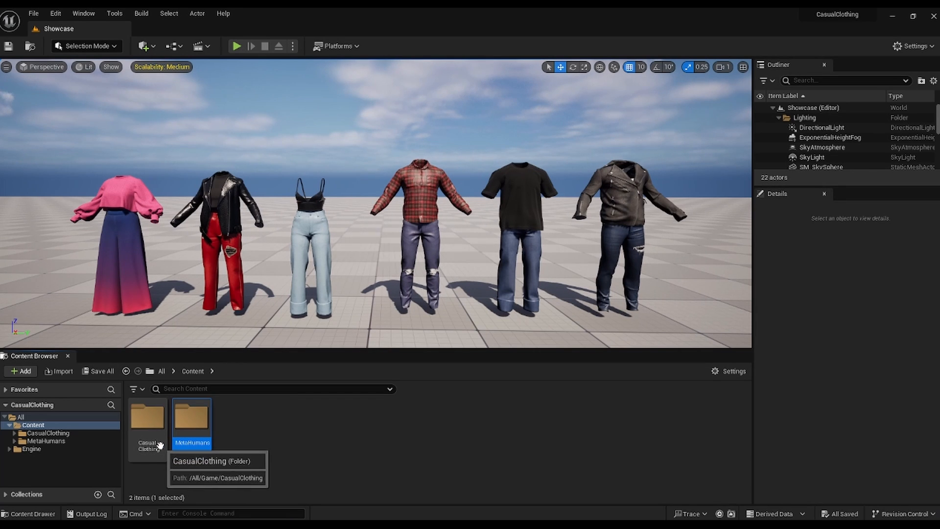
# Step: Browse CasualClothing > Clothing into the ClothingConfigurations folder of cloth assets
pyautogui.doubleClick(147, 415)
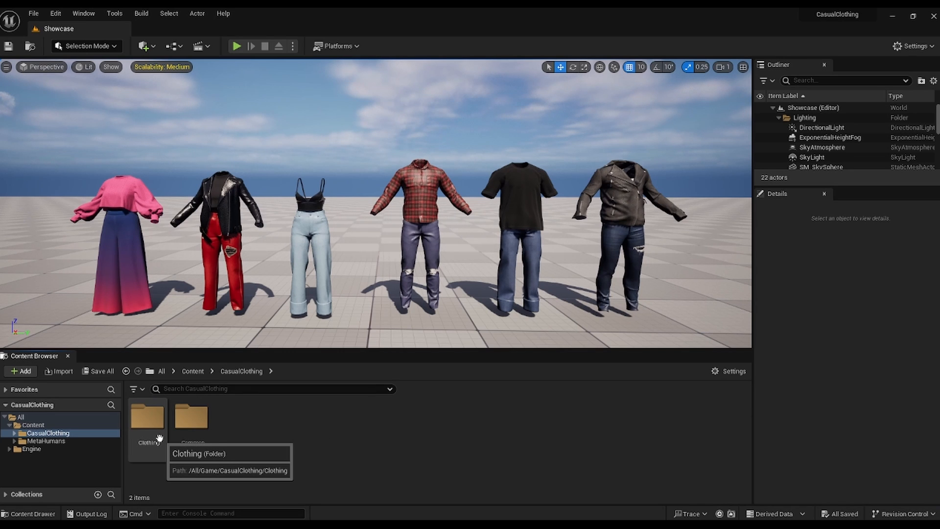
pyautogui.doubleClick(147, 415)
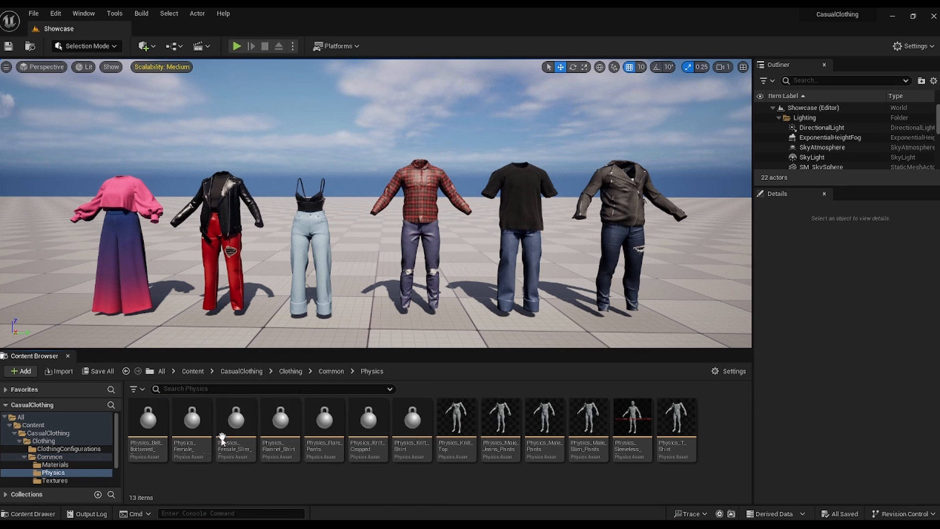
pyautogui.moveTo(412, 418)
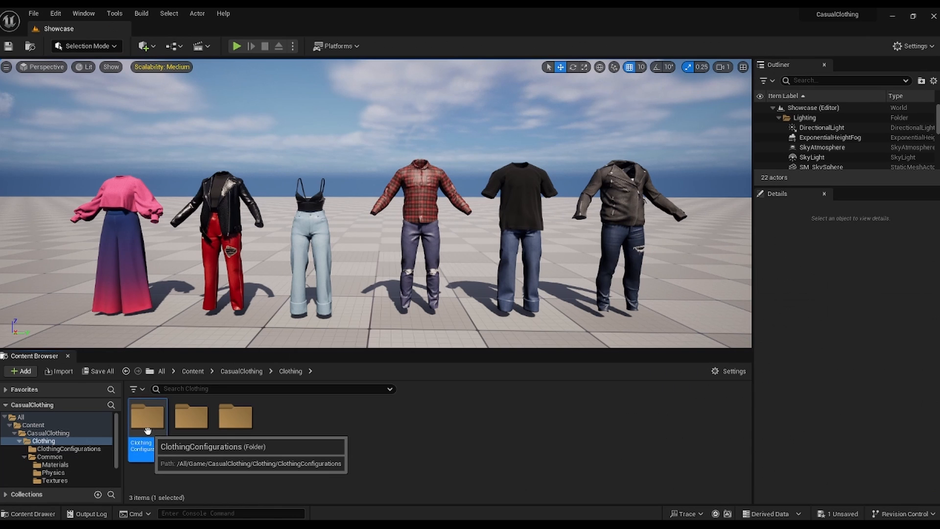
pyautogui.doubleClick(147, 415)
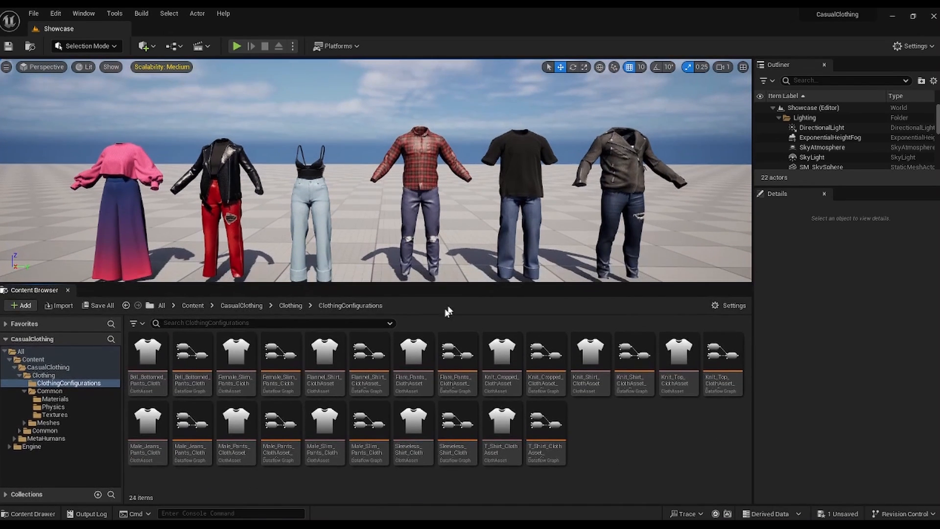
# Step: Preview the Knit_Cropped cloth asset on the f_med_nrw_preview body with a walking animation
pyautogui.doubleClick(502, 351)
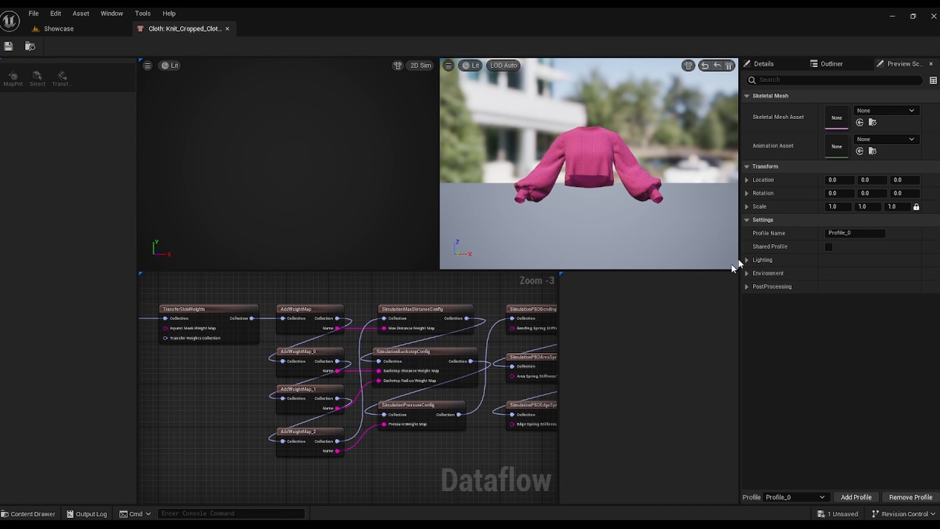
pyautogui.click(887, 110)
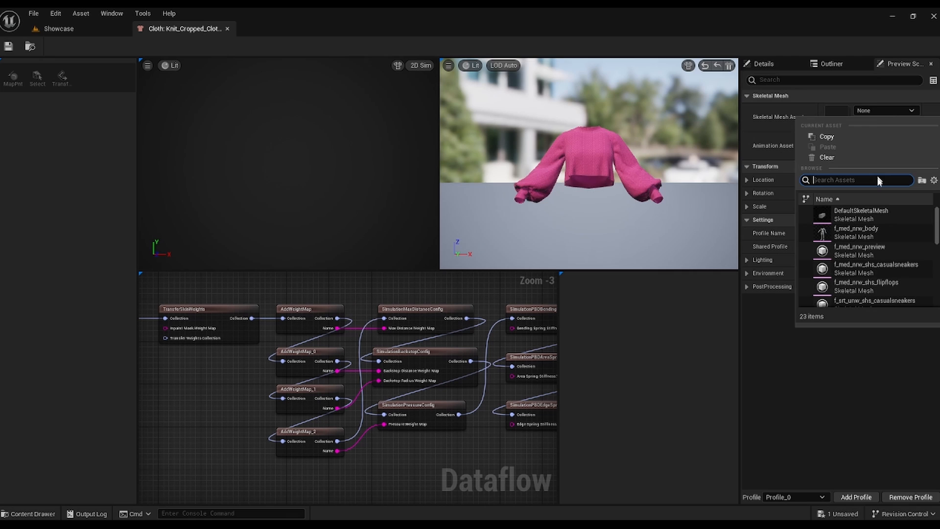
pyautogui.click(859, 250)
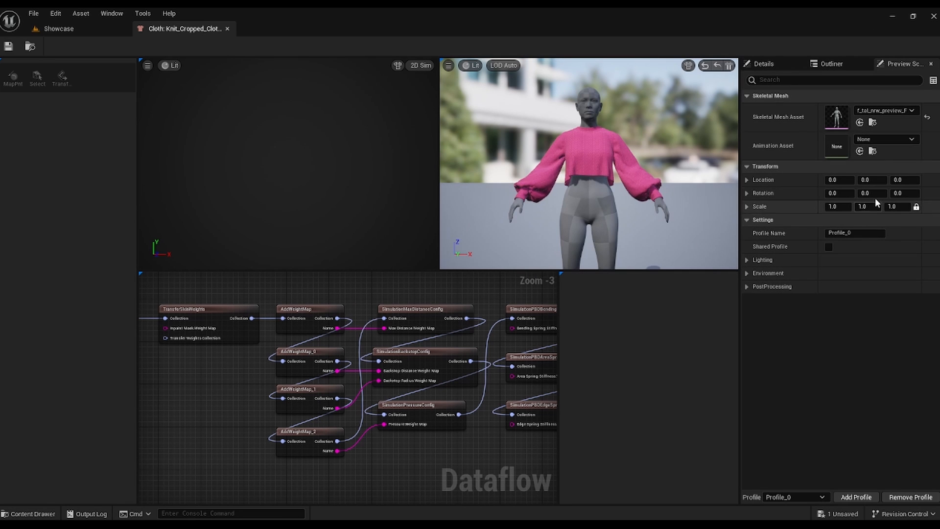
pyautogui.click(910, 139)
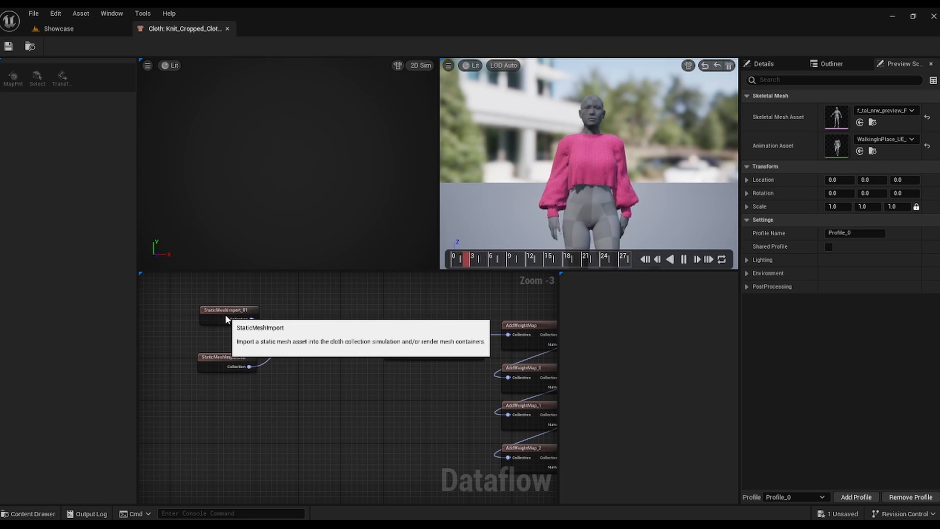
# Step: View the MaxDistance config and the BackstopDistance and Pressure weight maps on the pattern
pyautogui.click(218, 357)
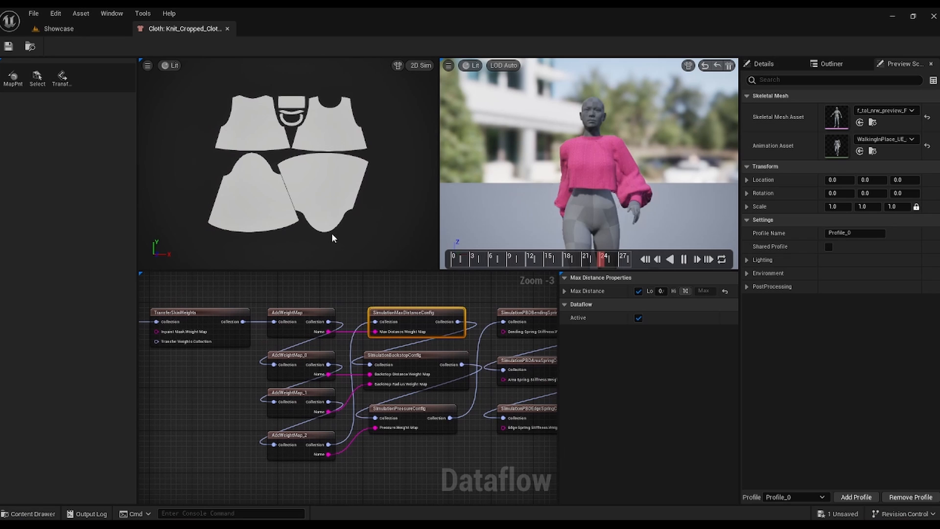
pyautogui.click(565, 291)
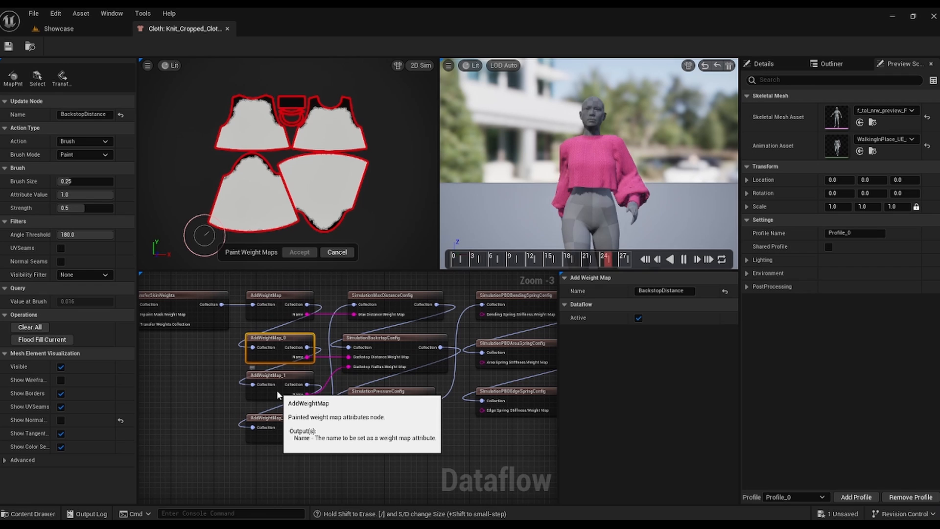
pyautogui.click(279, 384)
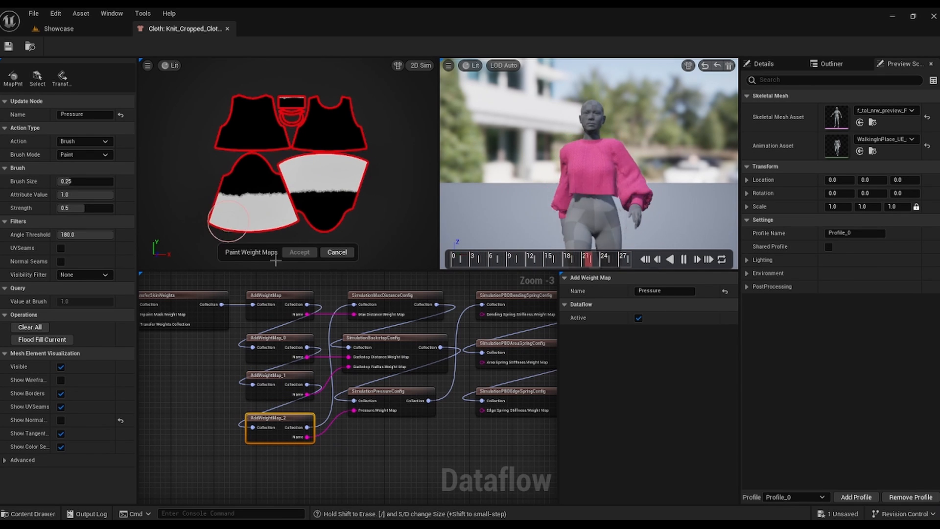
pyautogui.moveTo(394, 396)
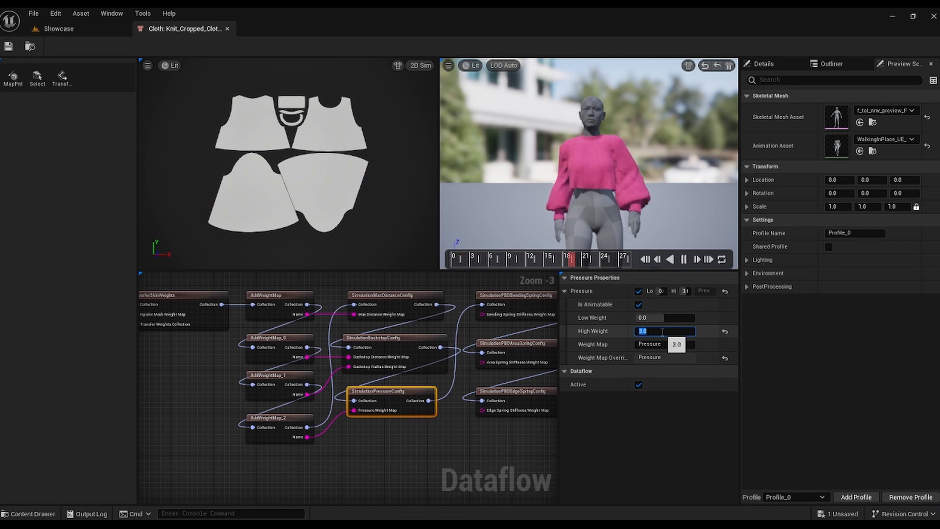
# Step: Set Pressure High Weight to 10.0 and check the BendingSpring, EdgeSpring, Damping and SetPhysicsAsset nodes
pyautogui.write('10.0')
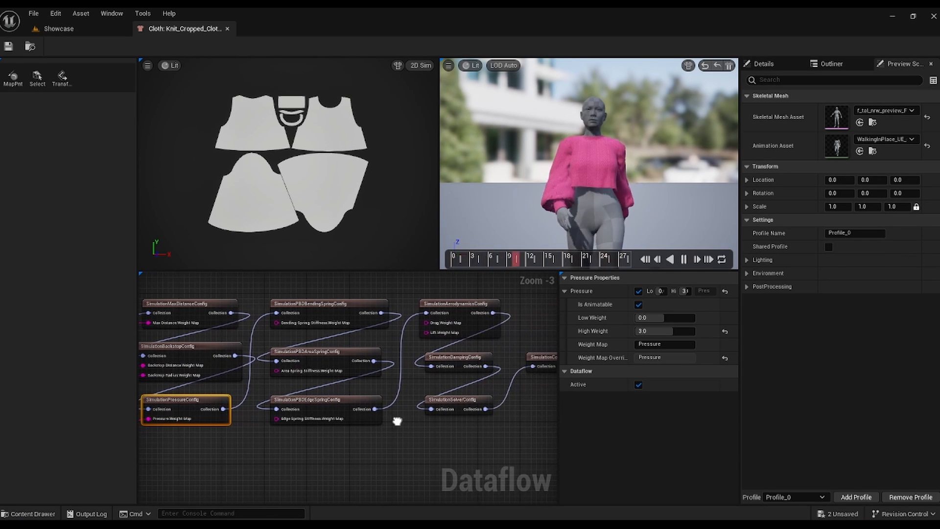
pyautogui.moveTo(350, 311)
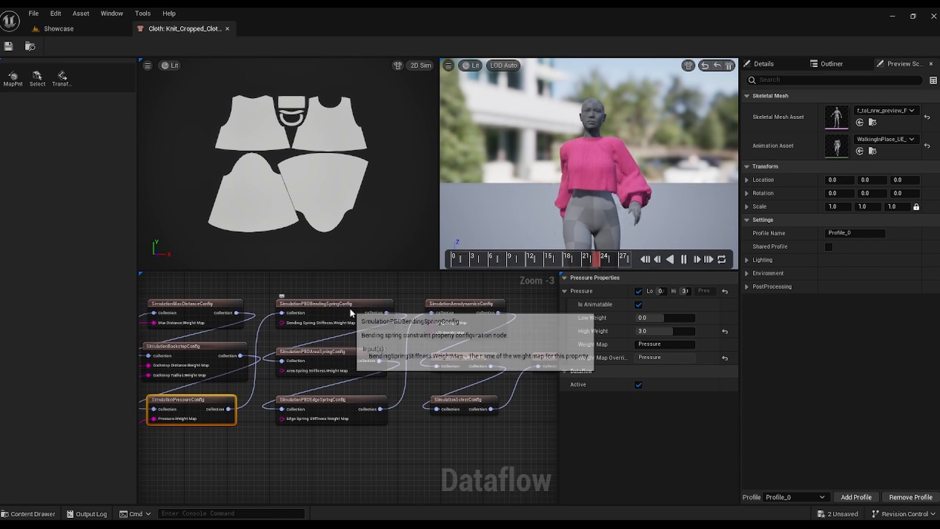
pyautogui.click(308, 304)
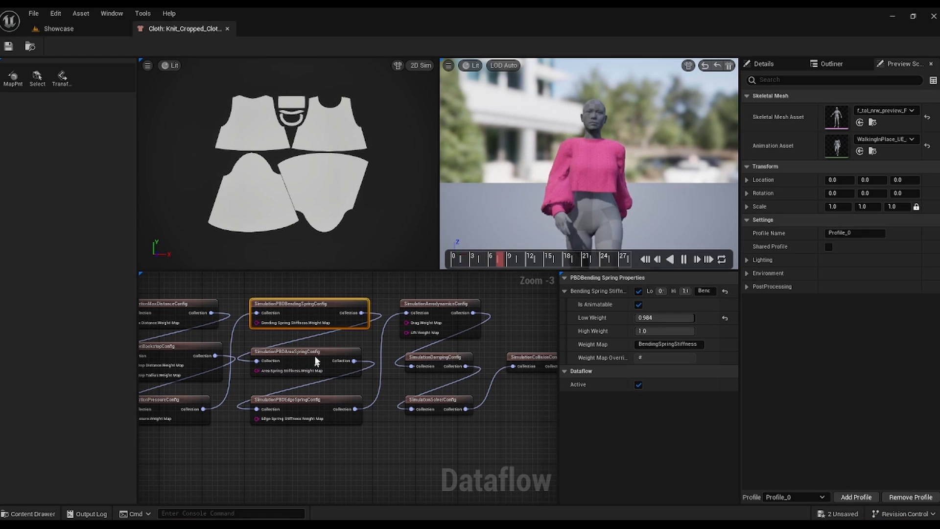
pyautogui.click(288, 399)
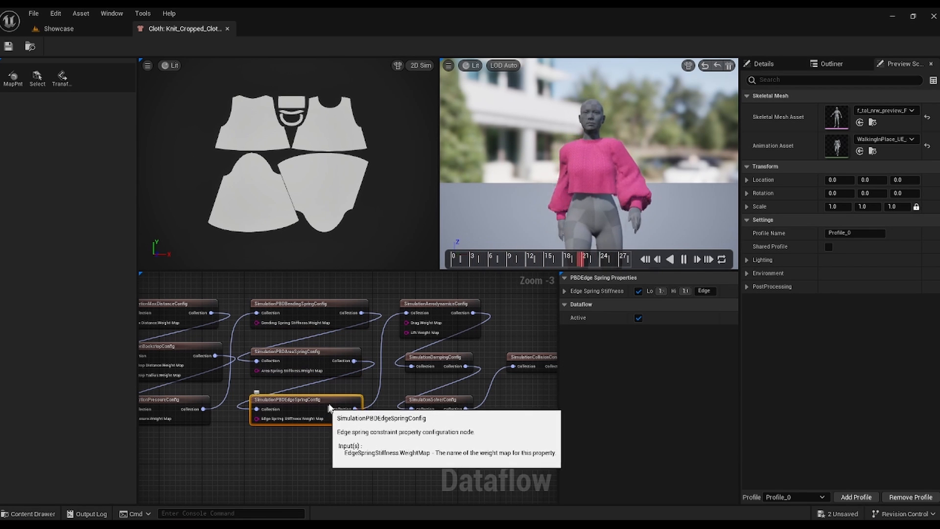
pyautogui.click(411, 303)
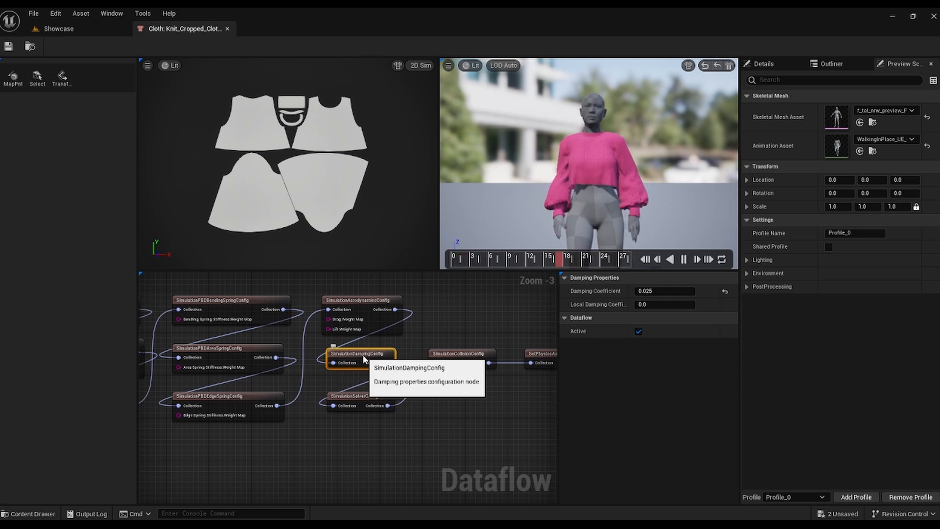
pyautogui.click(360, 401)
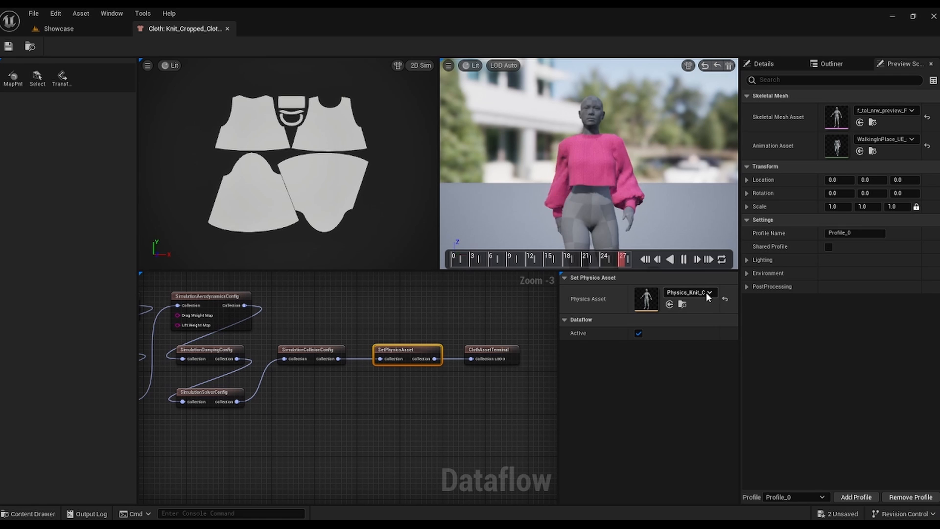
pyautogui.moveTo(512, 358)
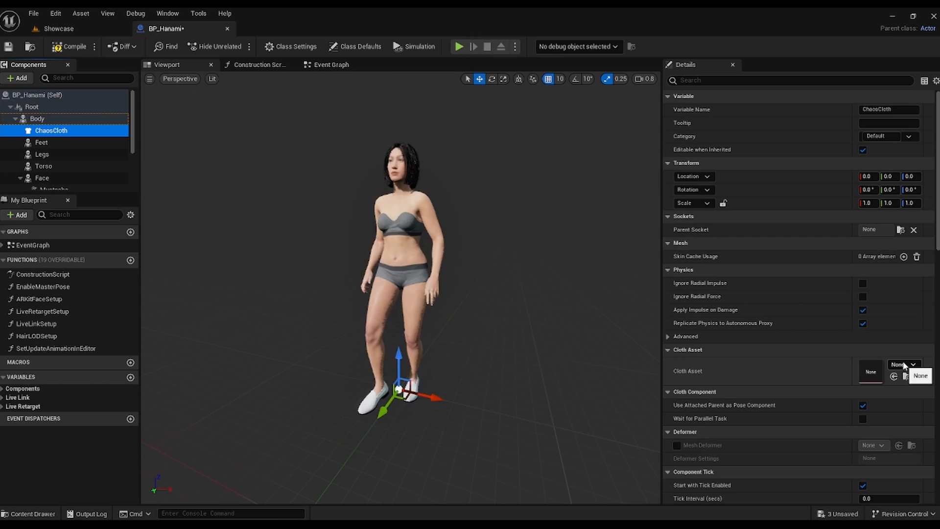
# Step: List the cloth assets assignable to BP_Hanami's ChaosCloth component
pyautogui.click(914, 364)
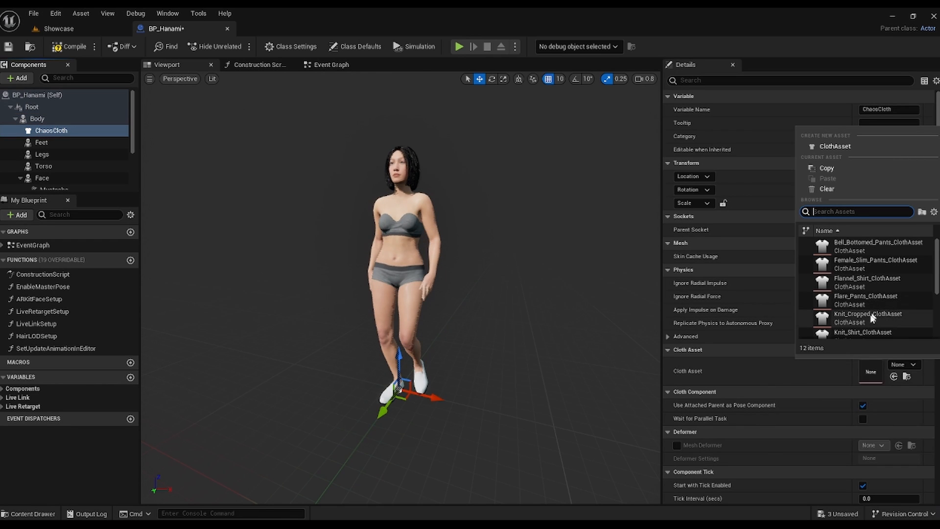